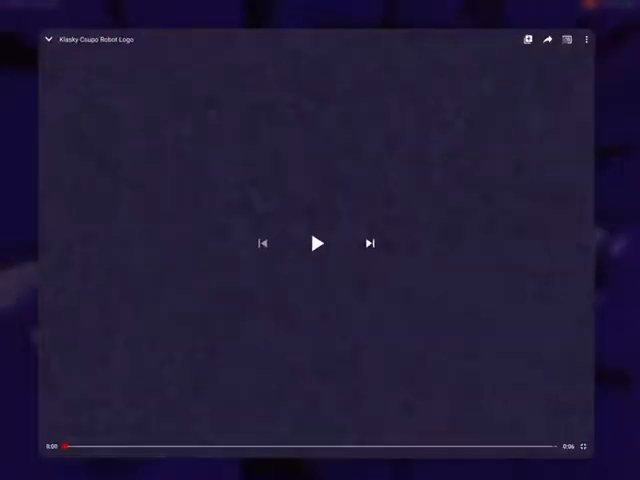
Step: Play the paused GreenDream Green Robot logo video and let it run to the end
left_click(316, 244)
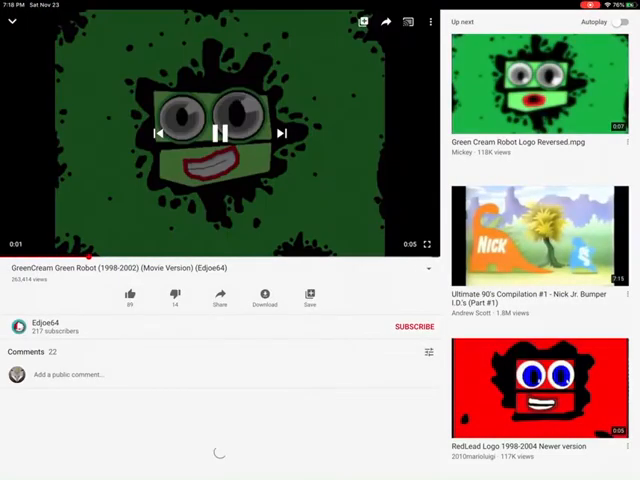
left_click(426, 244)
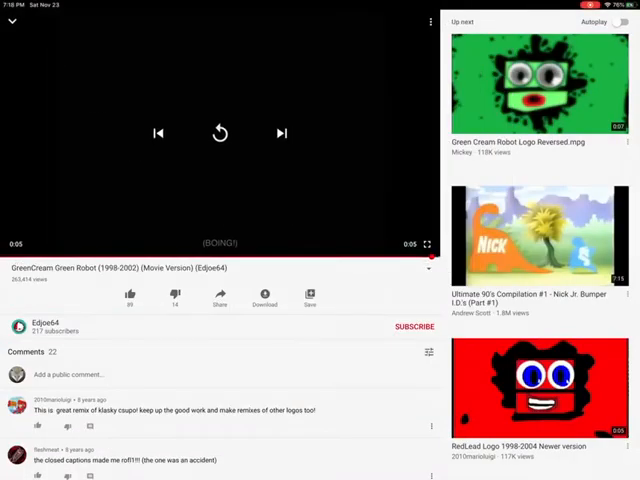
Step: Play the RedLead Logo 1998-2004 video from Up Next and leave full screen
scroll("down", 3)
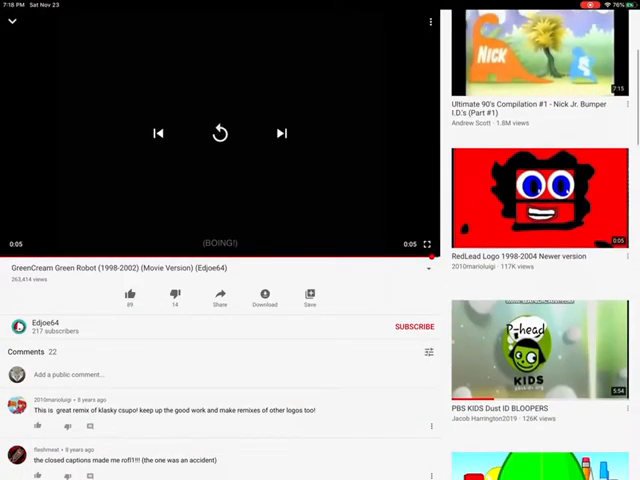
left_click(536, 198)
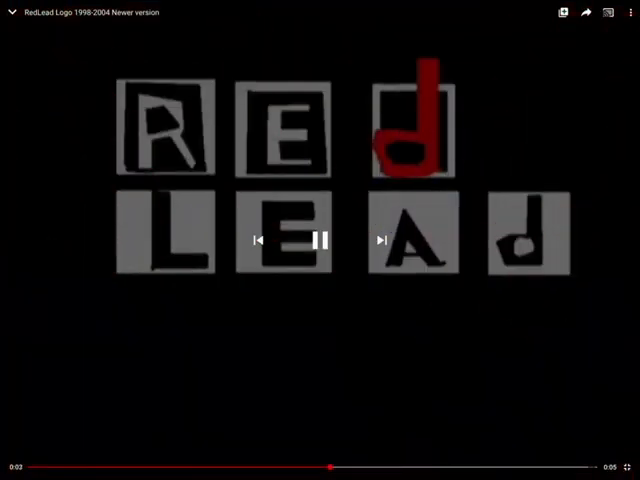
left_click(320, 240)
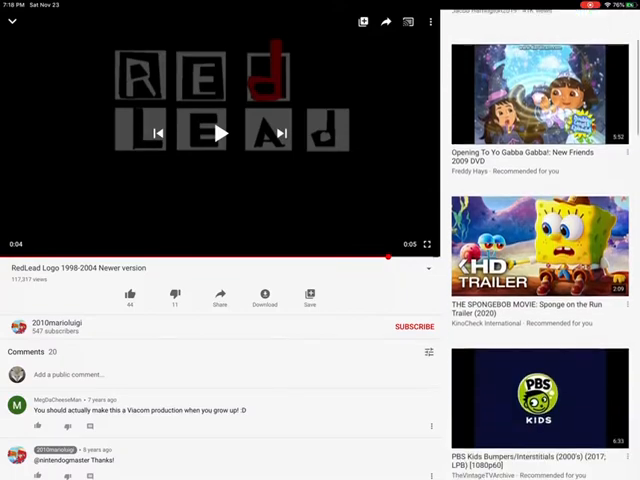
Step: Minimize the player to return to the Klasky Csupo Logo search results
scroll("down", 3)
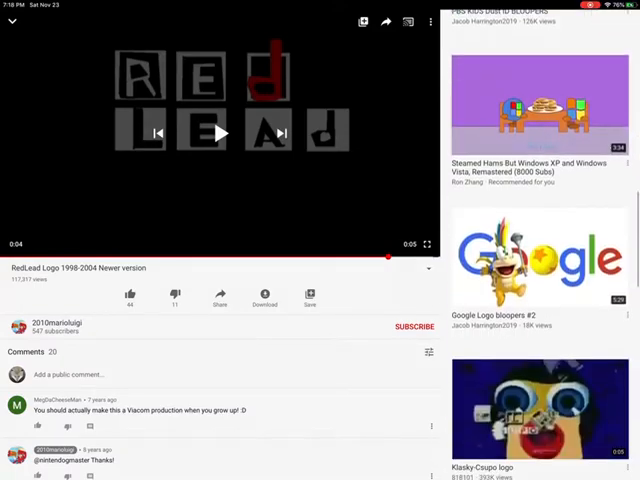
scroll("down", 3)
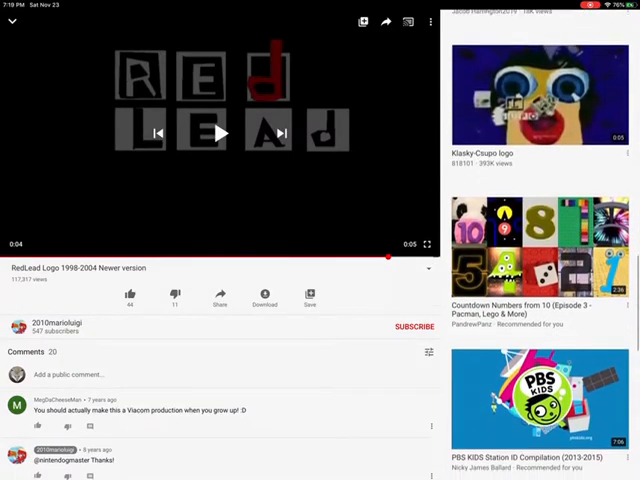
scroll("down", 3)
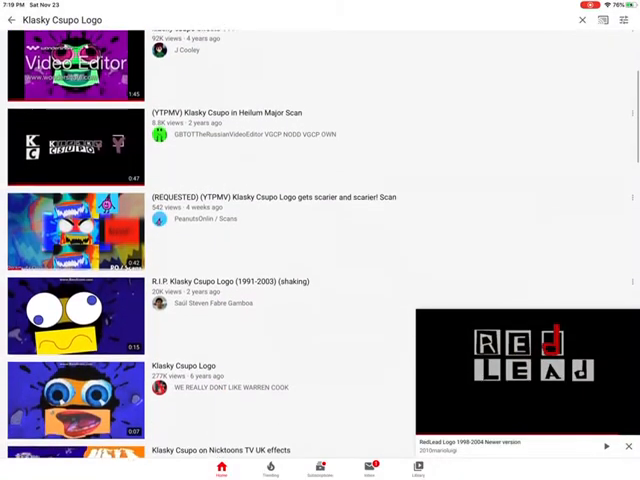
Step: Scroll the Klasky Csupo Logo results down to the Klasky csupo 2000 Remake video and watch it
scroll("down", 3)
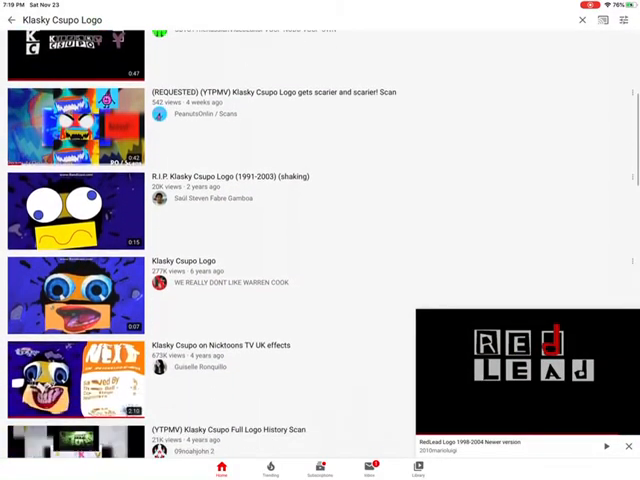
scroll("down", 3)
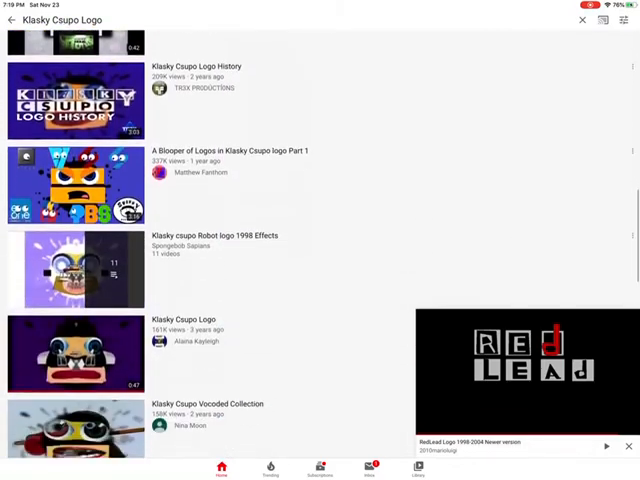
scroll("down", 3)
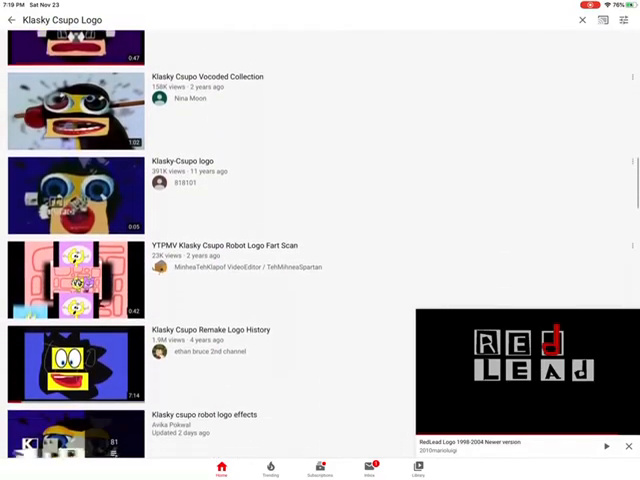
scroll("down", 3)
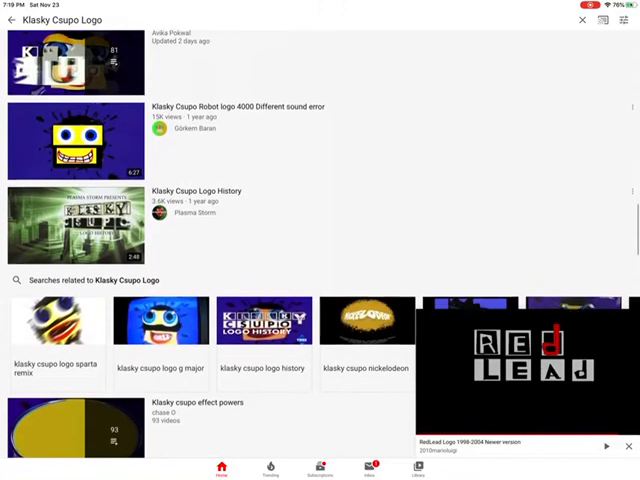
scroll("down", 3)
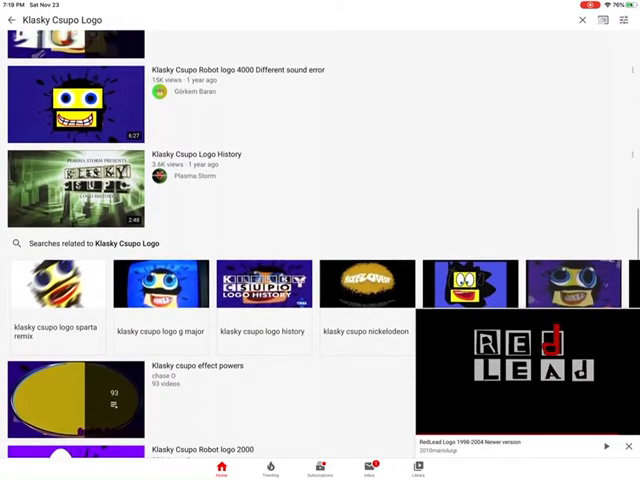
scroll("down", 3)
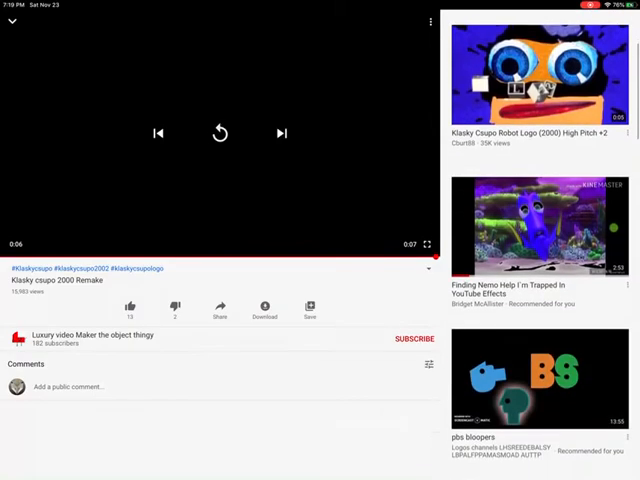
Step: Find and play the Klasky Csupo Scratch Edition logo video in the recommendations
scroll("down", 3)
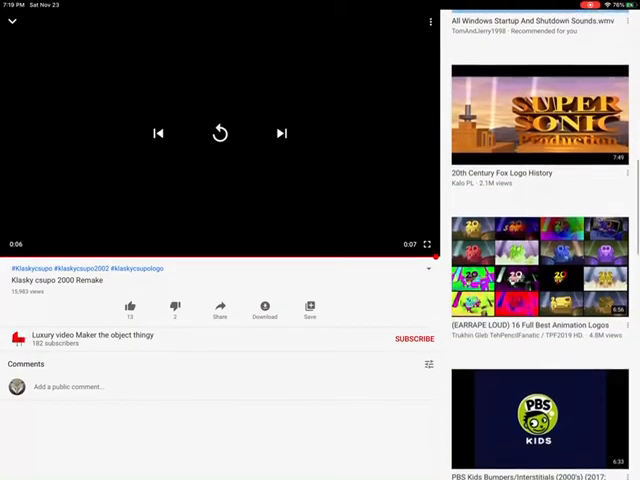
scroll("down", 3)
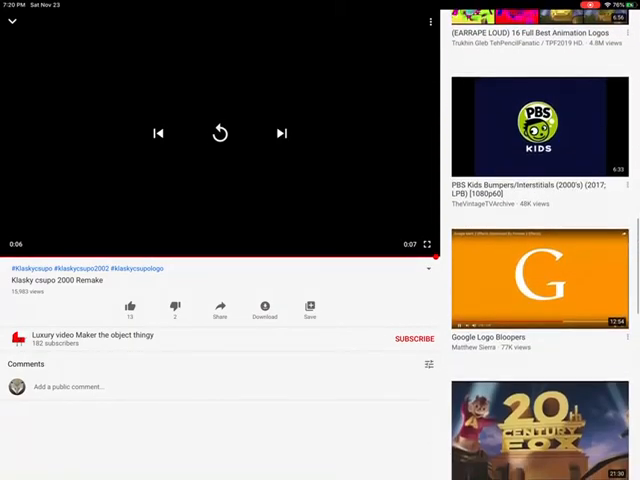
scroll("down", 3)
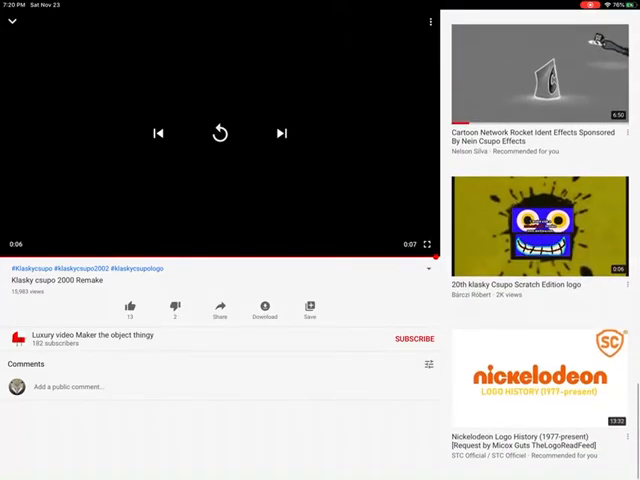
left_click(532, 224)
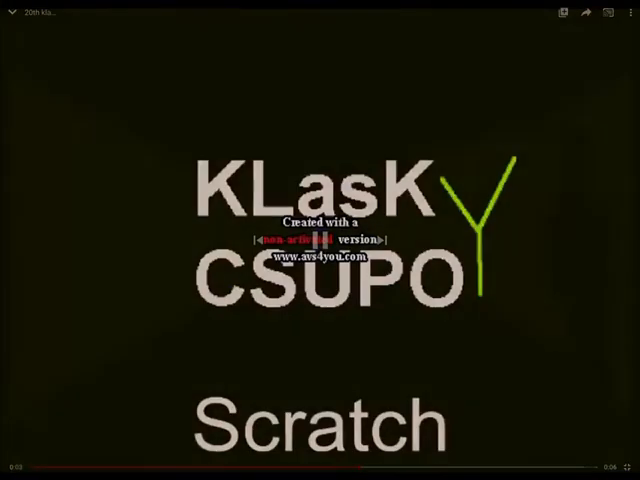
Step: Leave full screen and watch it on its watch page into the Logo 2002 video
left_click(320, 240)
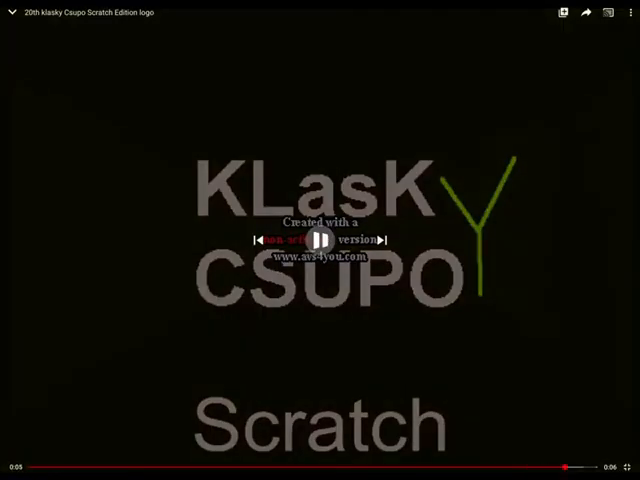
left_click(320, 240)
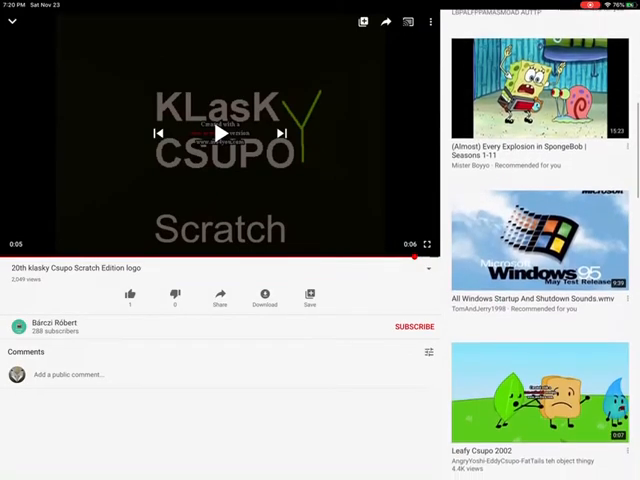
scroll("down", 3)
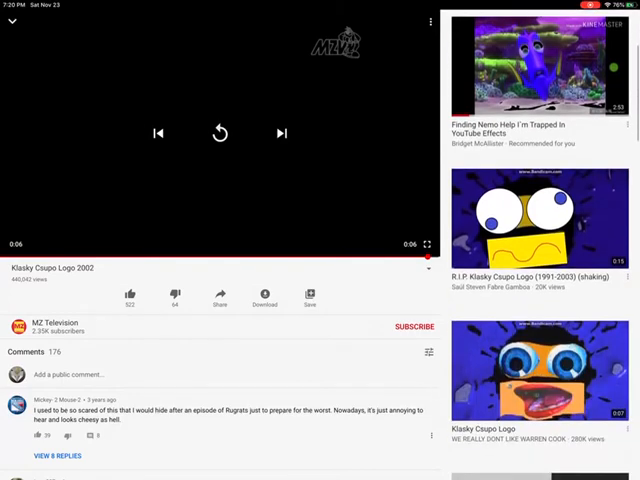
Step: Play the R.I.P. Klasky Csupo Logo (1991-2003) shaking video full screen
left_click(530, 216)
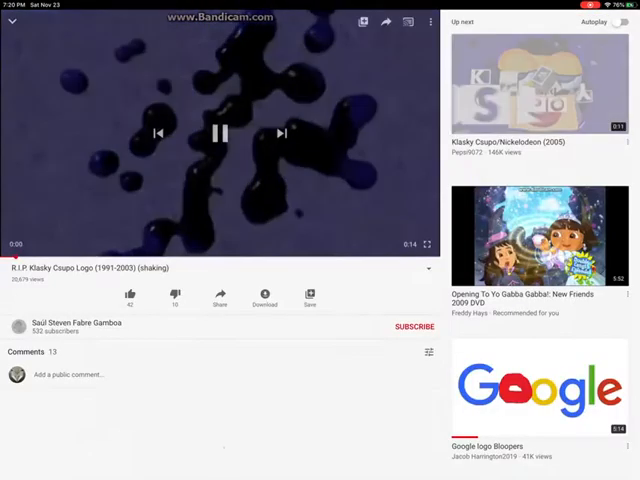
left_click(426, 244)
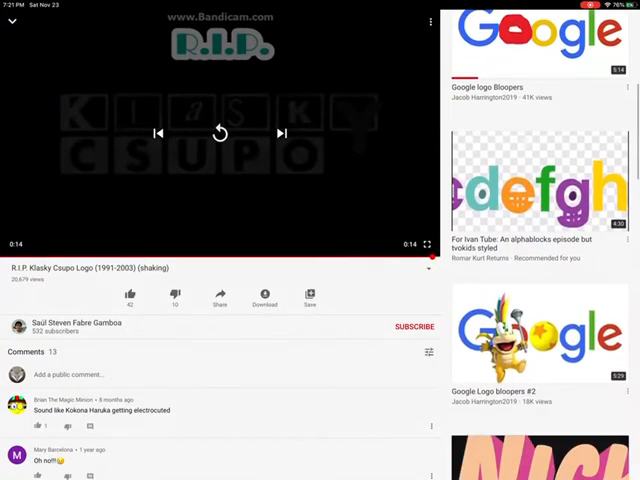
Step: Minimize the player over the Klasky Csupo Logo search results
scroll("down", 3)
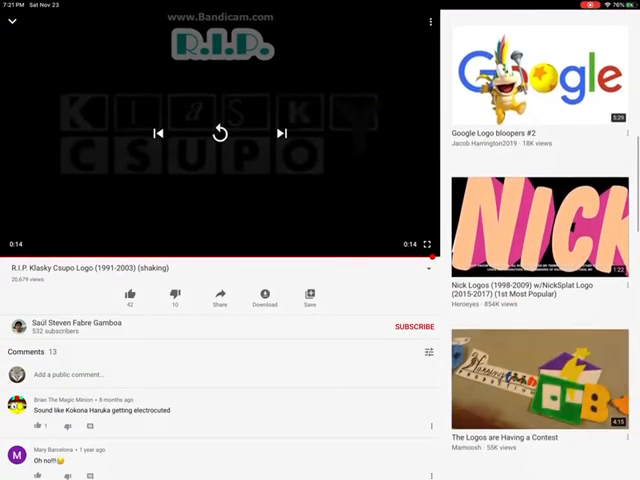
scroll("down", 3)
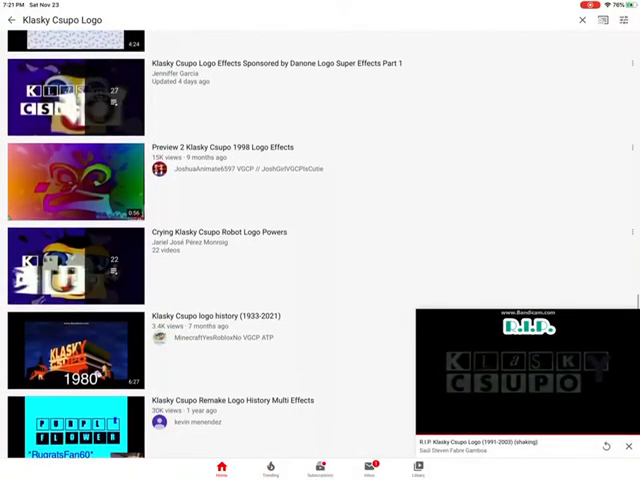
Step: Scroll the results down to the Klasky Csupo Robot Logo (Paint Version) Effects Parts 1-4 video and play it
scroll("down", 3)
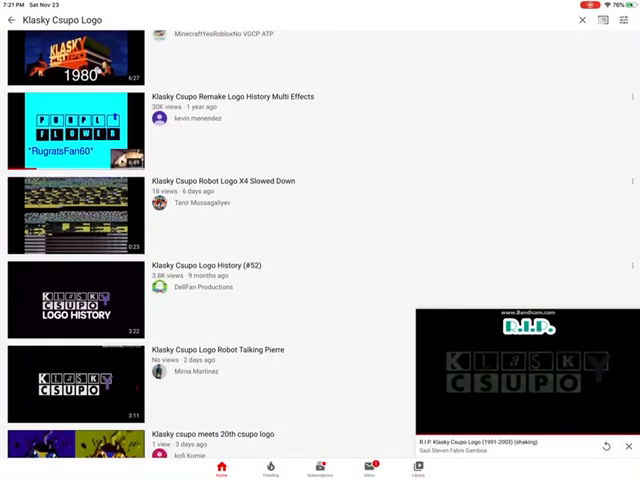
scroll("down", 3)
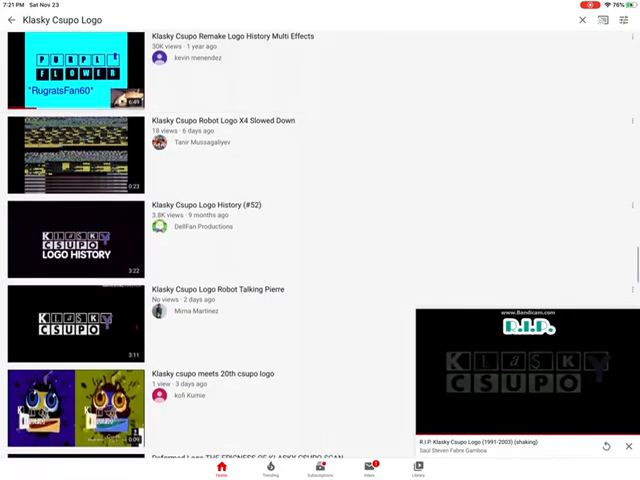
scroll("down", 3)
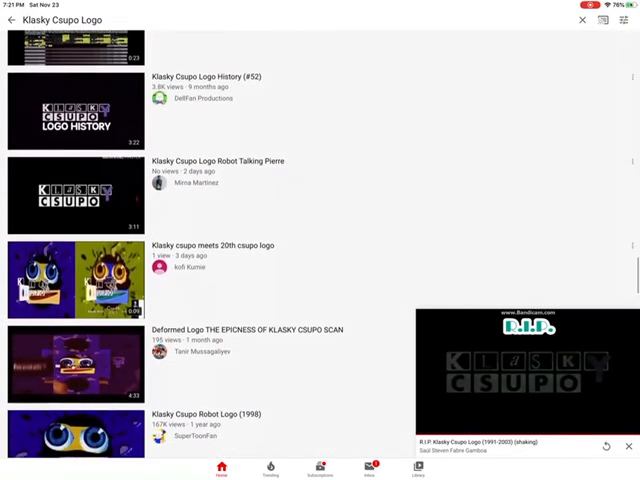
scroll("down", 3)
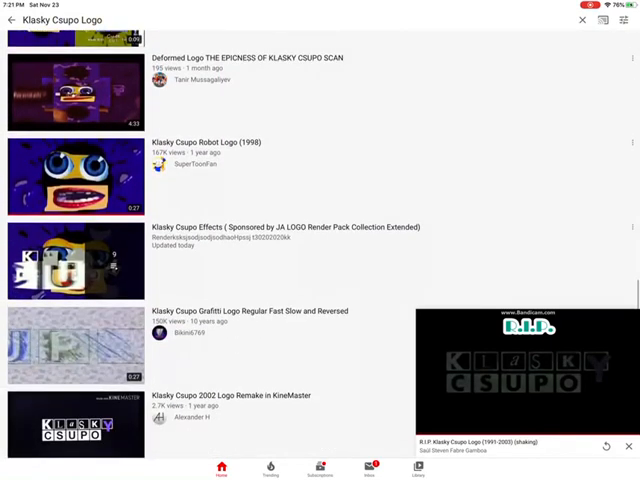
scroll("down", 3)
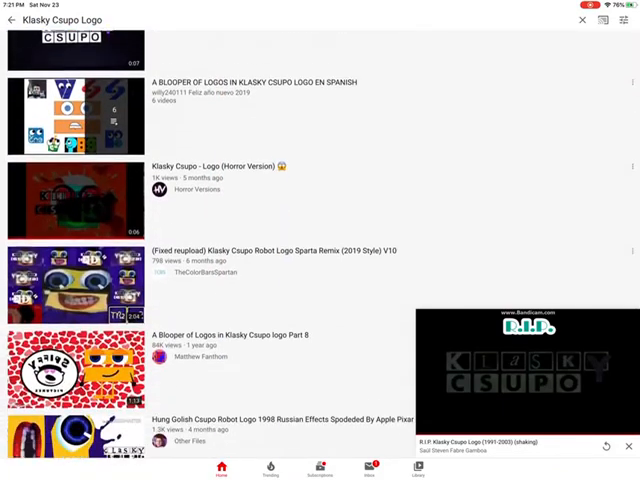
scroll("down", 3)
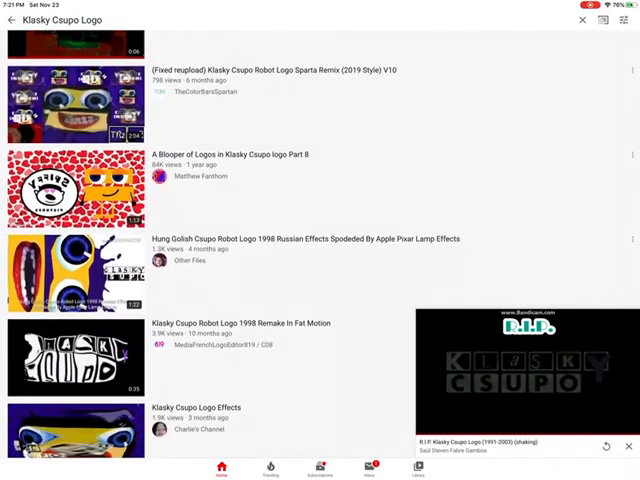
scroll("down", 3)
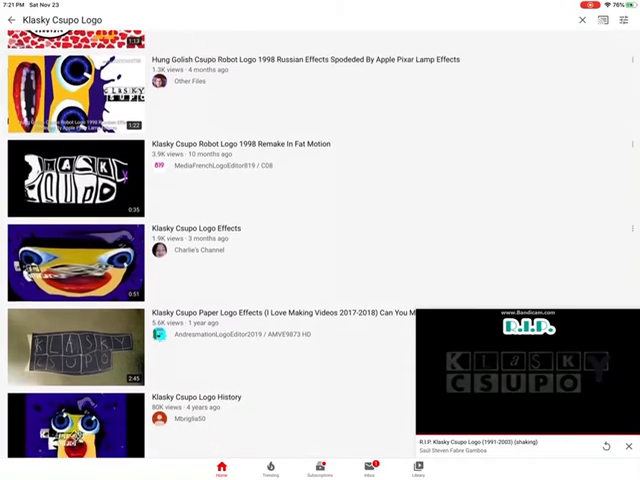
scroll("down", 3)
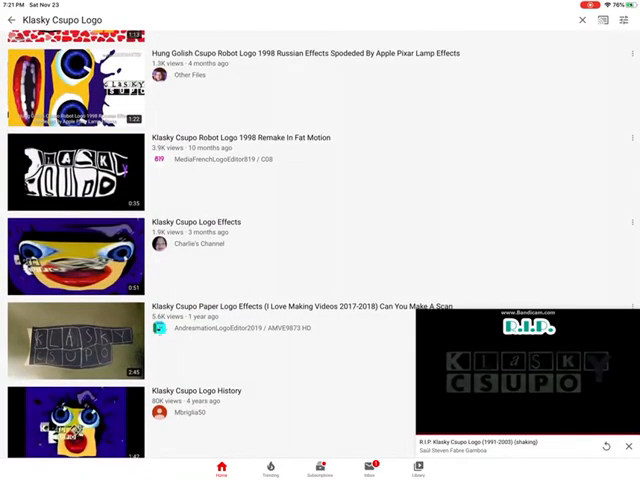
scroll("down", 3)
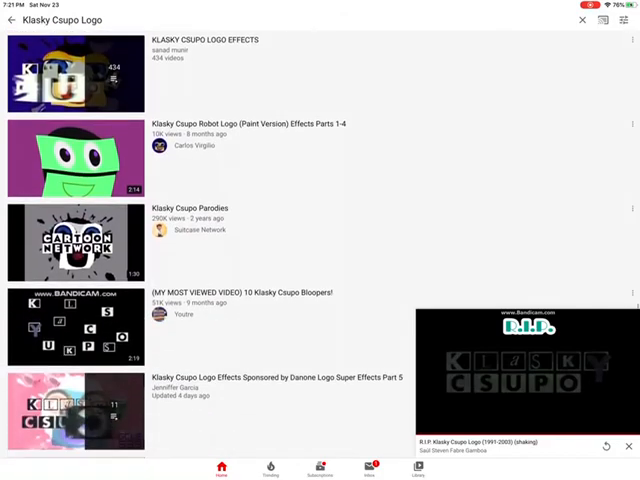
left_click(70, 150)
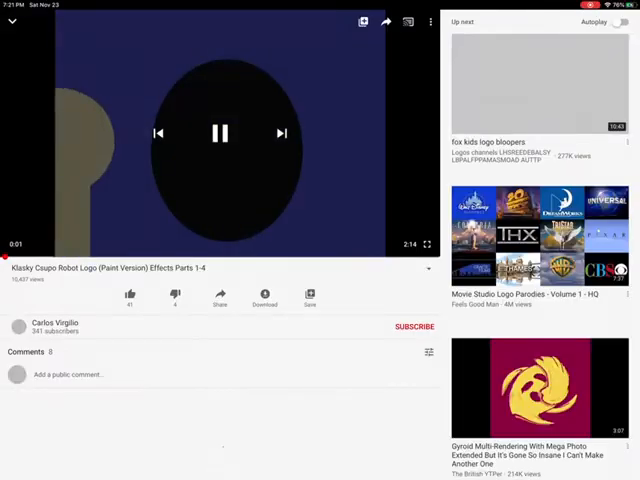
Step: Watch the robot paint logo video full screen, then search for 'opusC ykssK Logo'
left_click(424, 244)
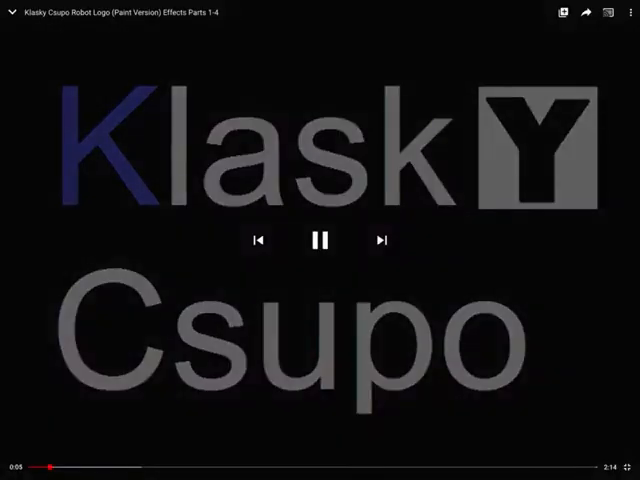
left_click(320, 240)
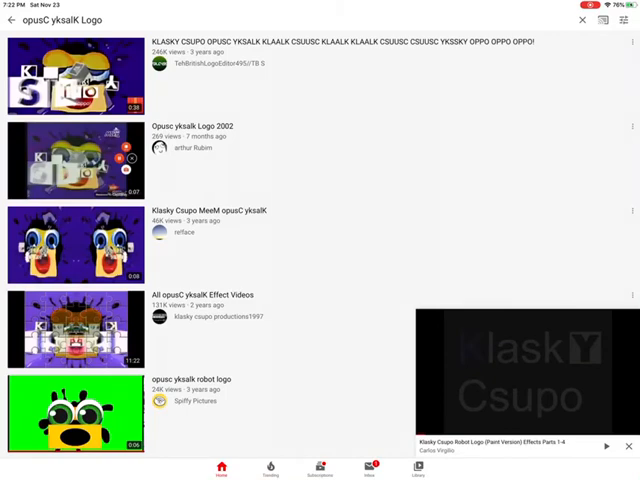
Step: Scroll through the opusC ykssK Logo results while another Csupo logo video plays minimized
scroll("down", 3)
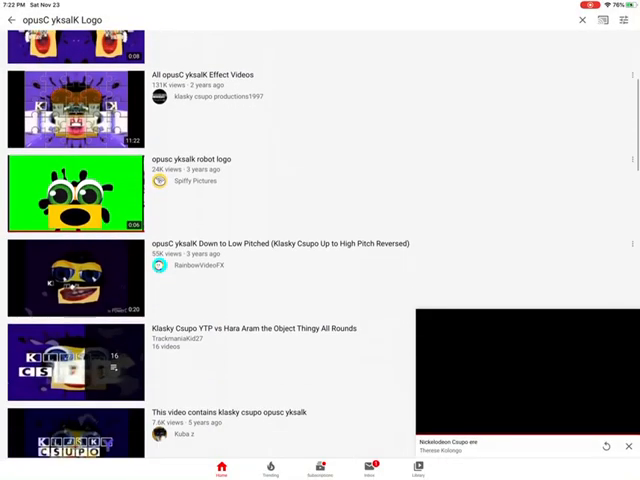
scroll("down", 3)
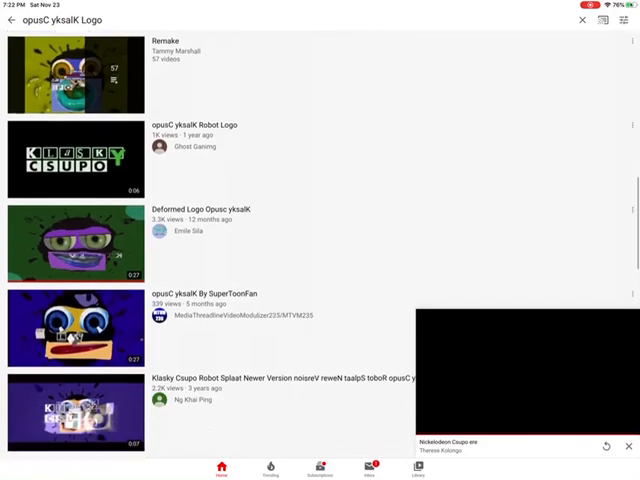
Step: Play the original Klasky Csupo logo video from the results and watch it full screen
scroll("down", 3)
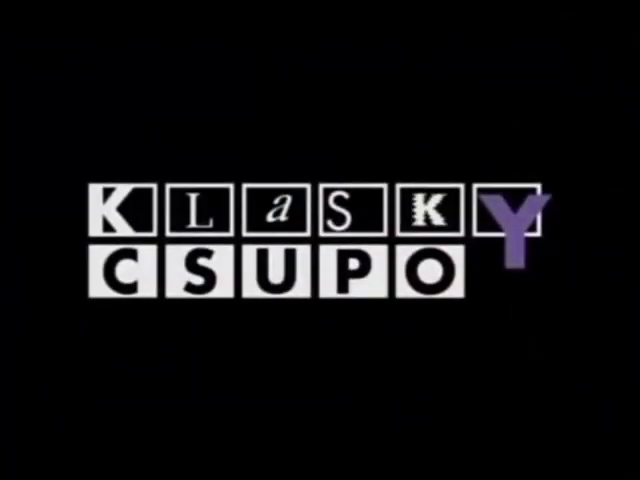
left_click(320, 240)
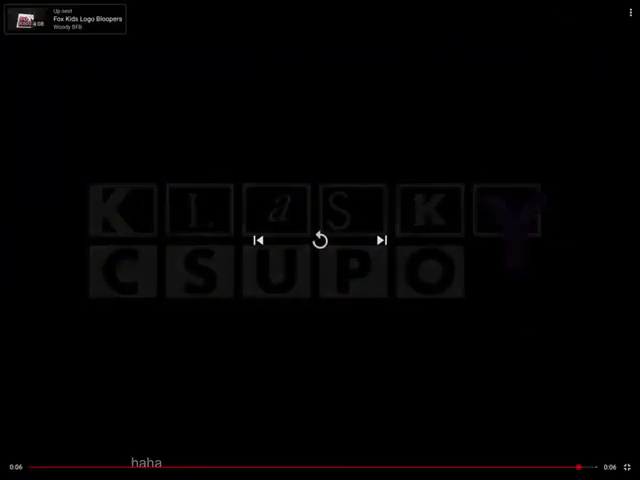